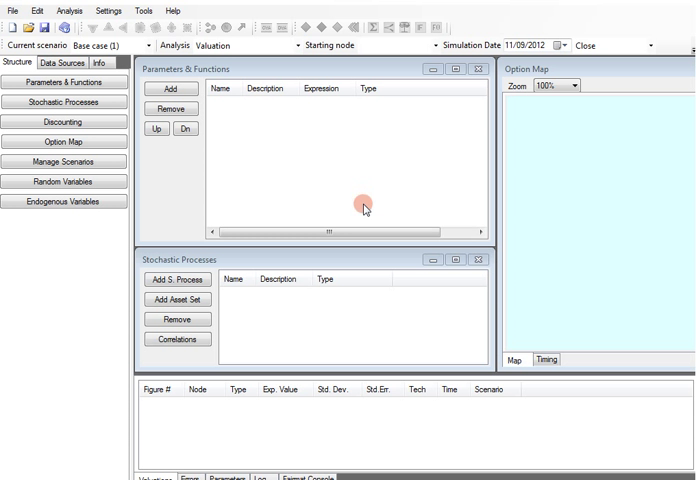
- In Project Preferences, set trading date 24/08/2012 and contract initial date 27/08/2012
left_click(108, 10)
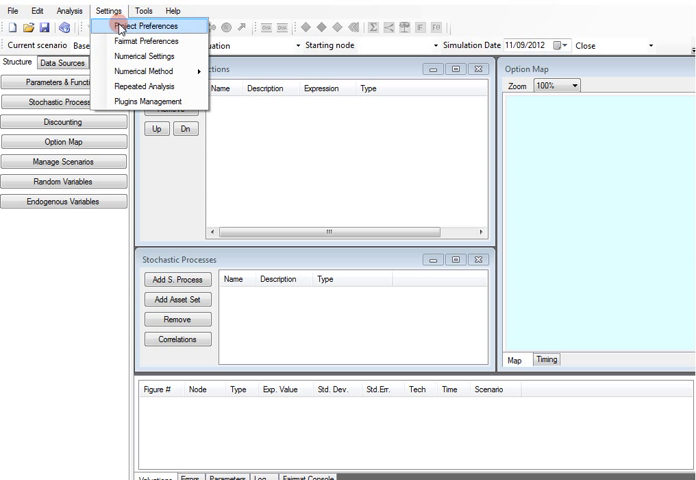
left_click(148, 26)
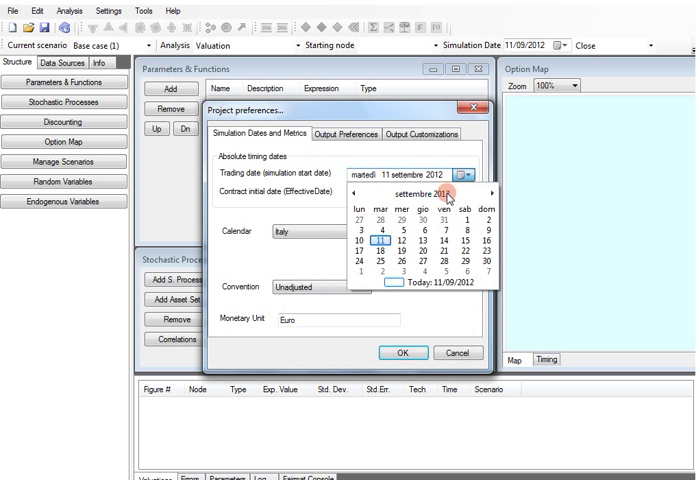
left_click(380, 188)
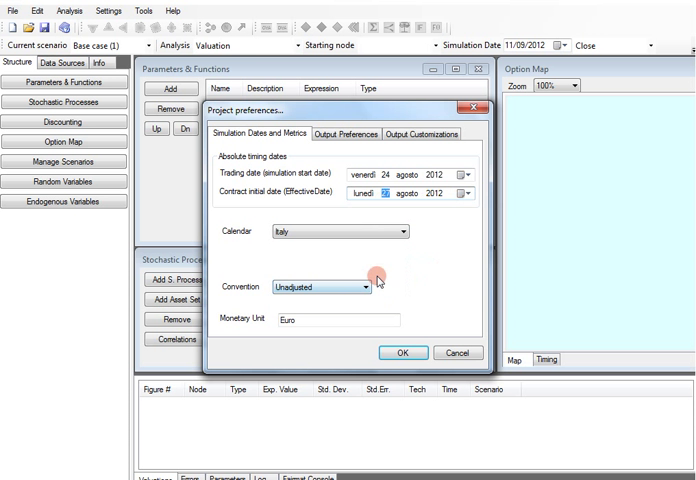
left_click(403, 352)
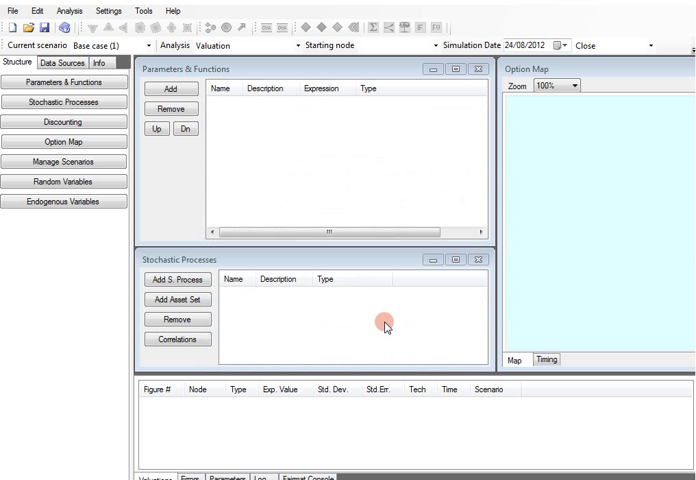
mouse_move(353, 157)
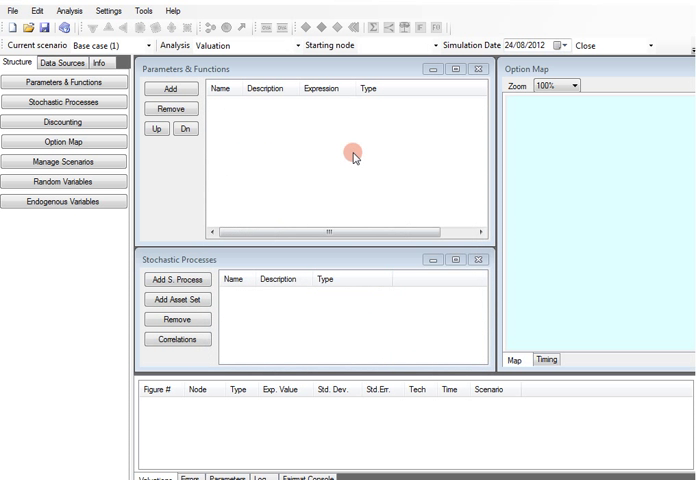
- Add scalar parameters N with expression 1000000 and fix with 0.99%
left_click(172, 89)
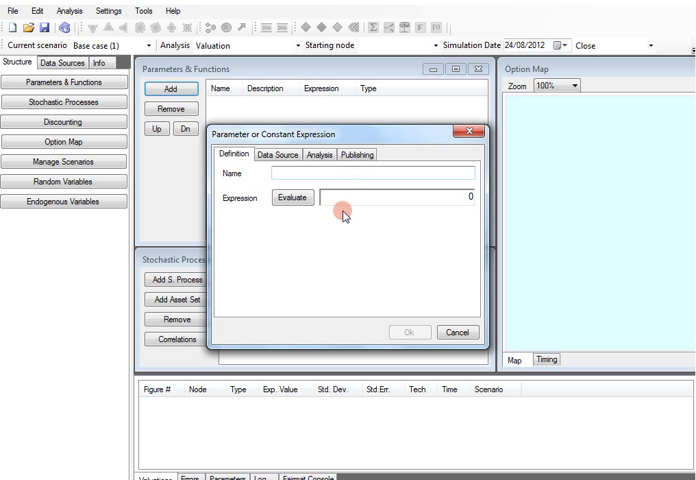
type("N")
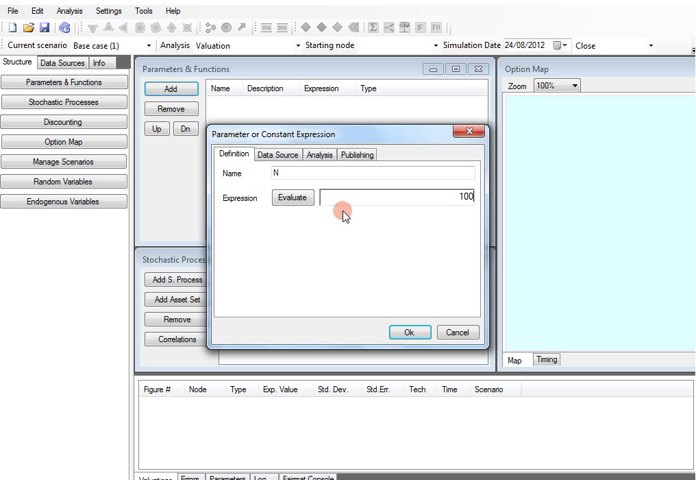
left_click(409, 331)
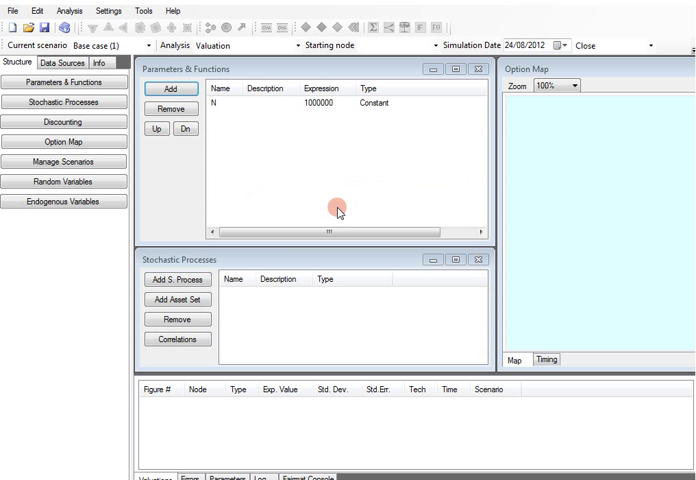
left_click(172, 88)
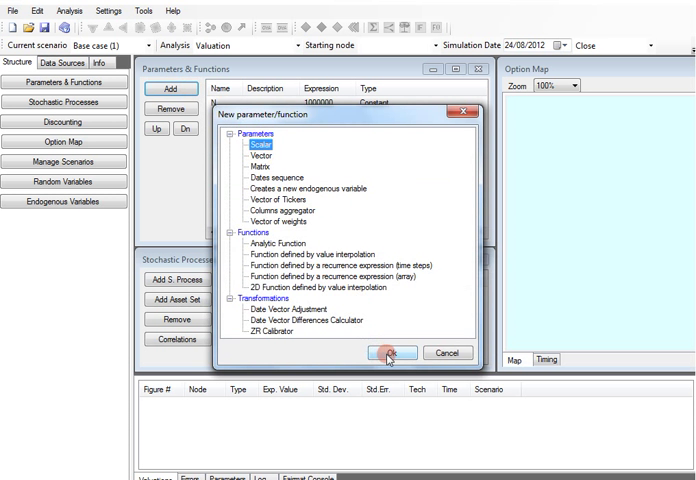
left_click(394, 352)
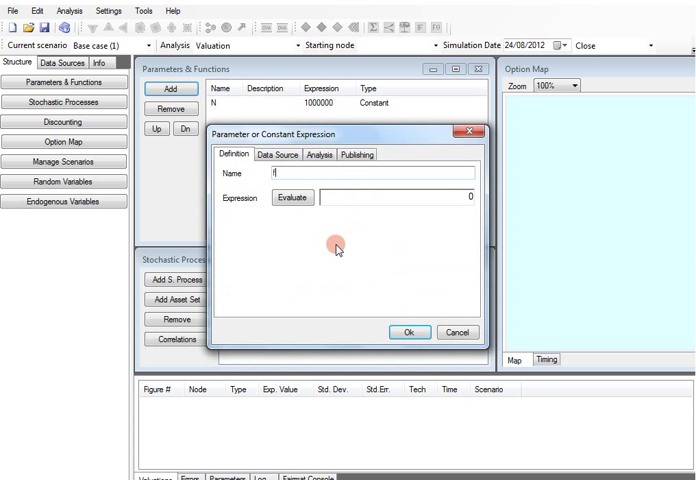
type("ix")
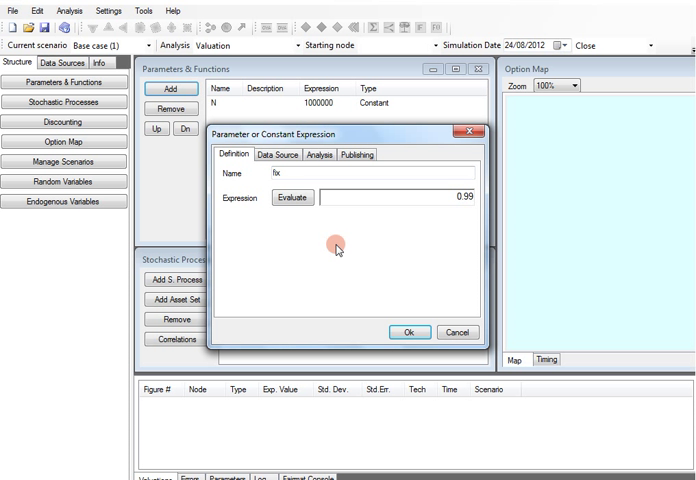
left_click(408, 331)
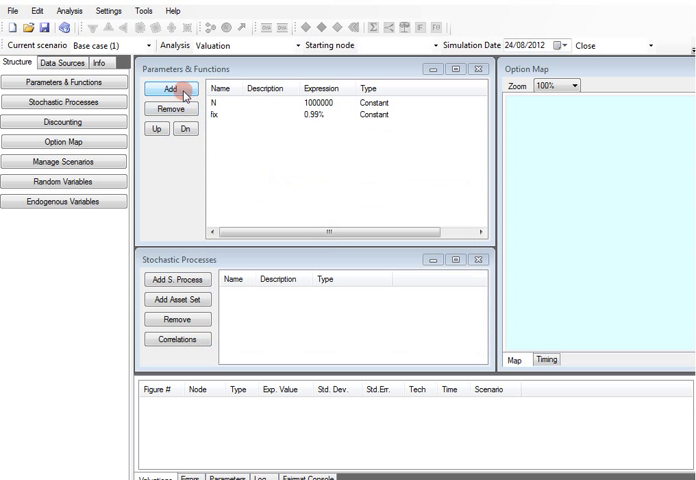
- Add Dates sequence pdu from 27/08/2012 to 27/08/2017, six-monthly, with Exclude ticked
left_click(171, 89)
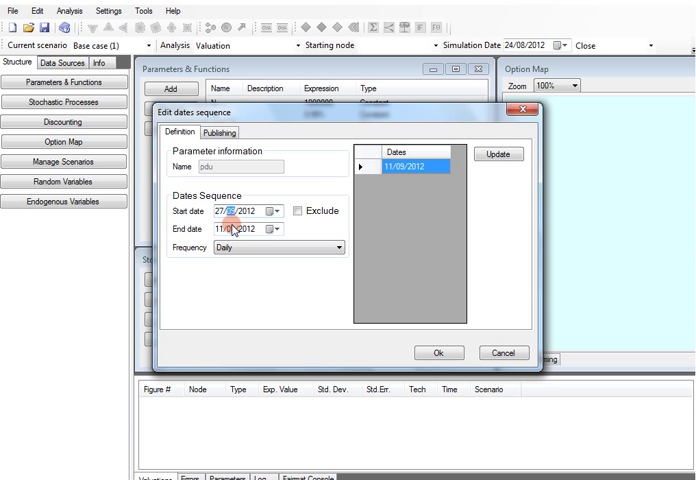
left_click(240, 229)
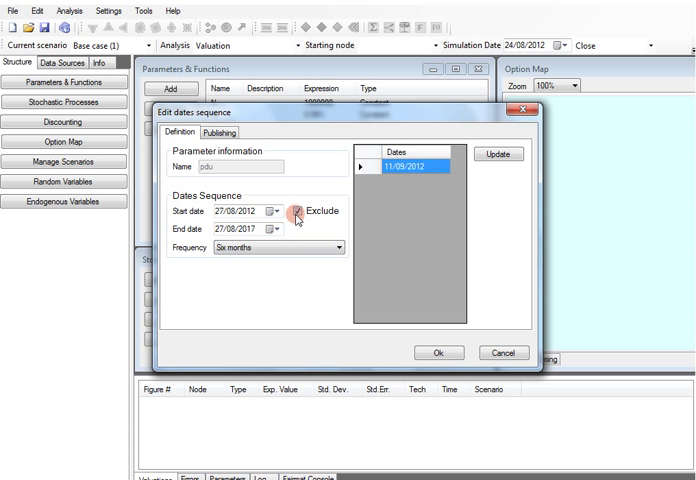
left_click(497, 154)
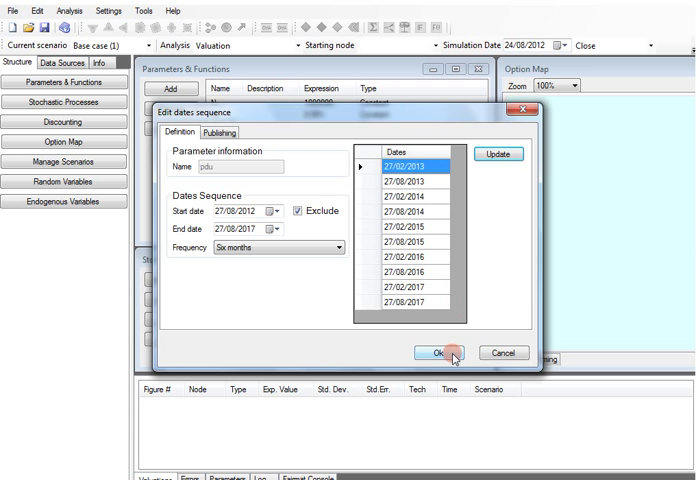
left_click(433, 353)
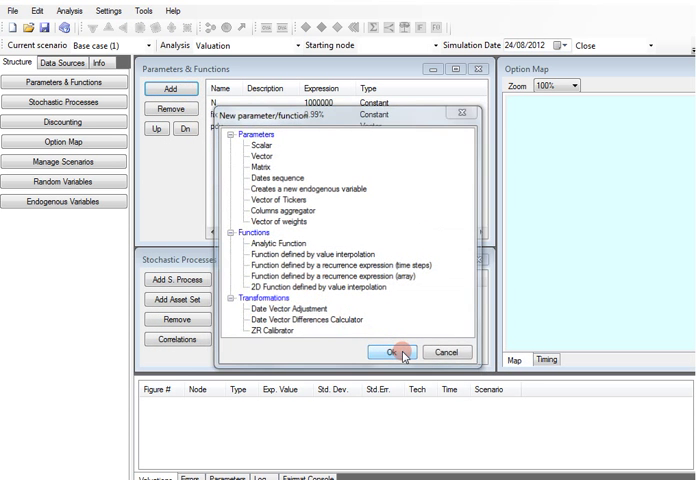
- Create Date Vector Adjustment parameter pd with its reference entered
left_click(400, 352)
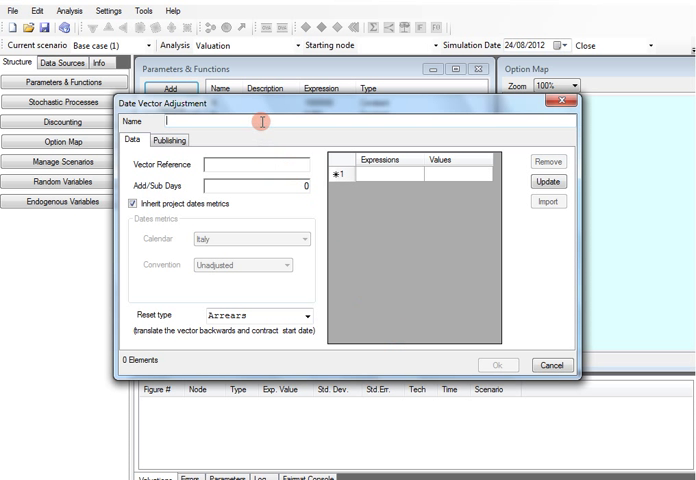
type("pd")
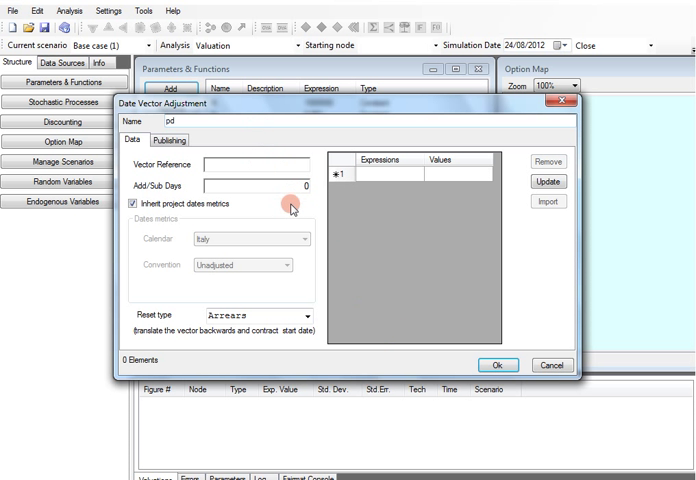
type("@pd")
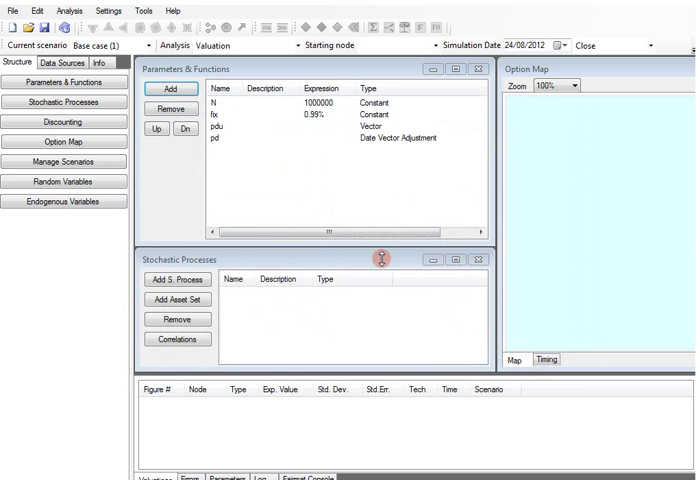
left_click(172, 89)
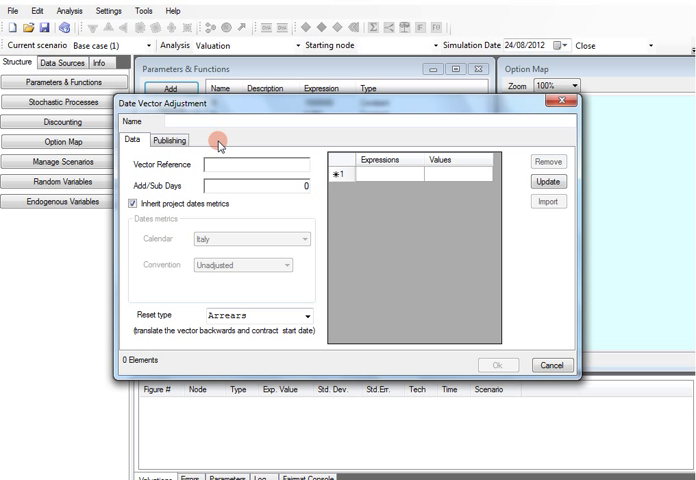
type("rd")
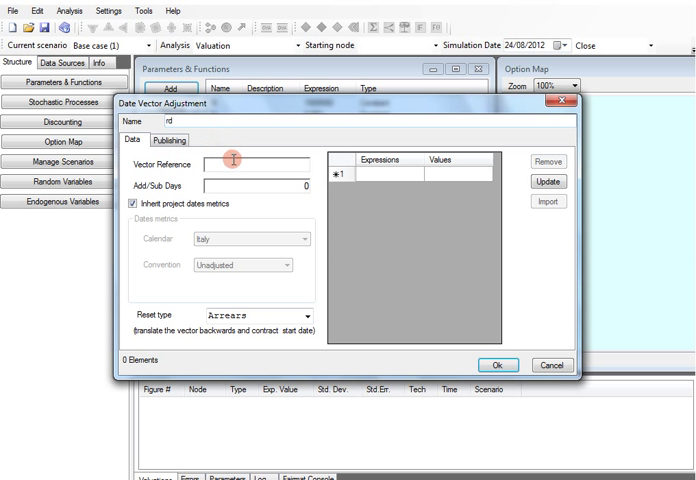
type("@pdu")
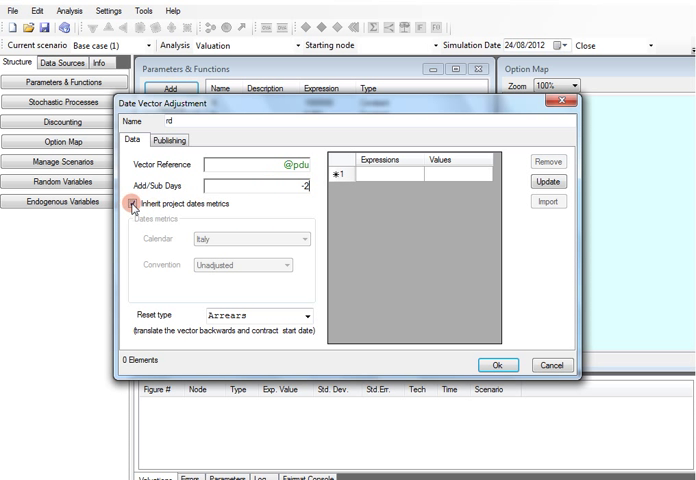
left_click(130, 204)
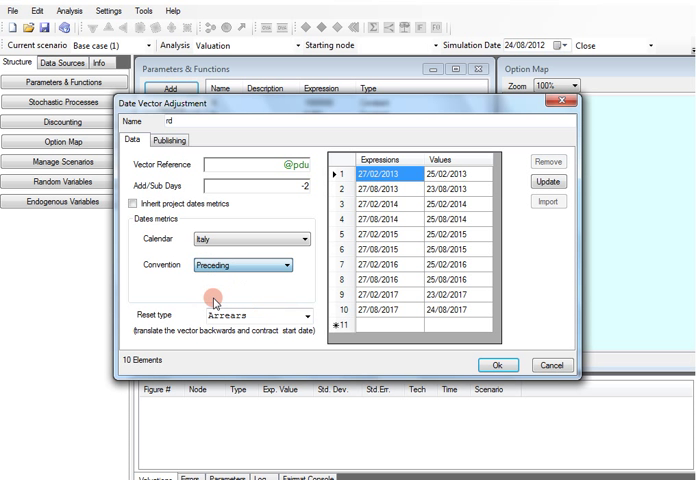
left_click(260, 316)
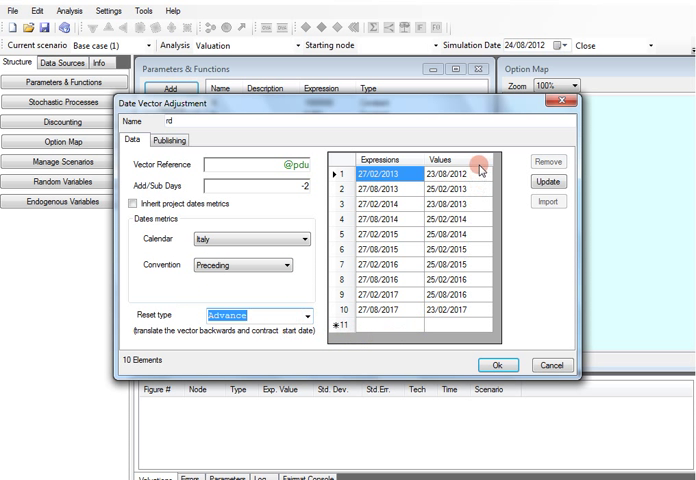
left_click(497, 364)
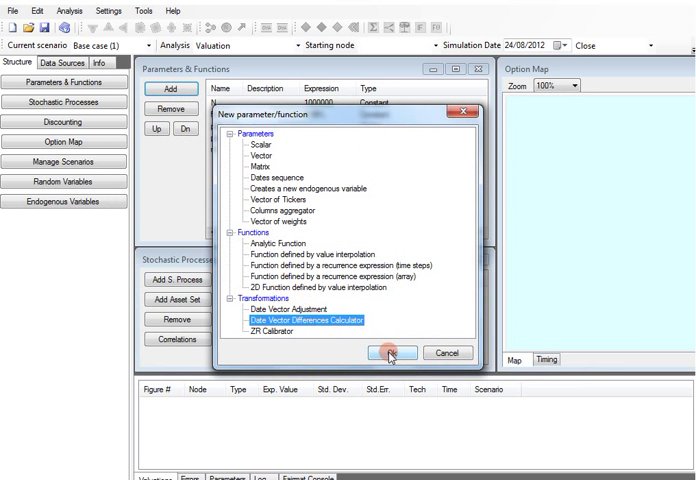
left_click(389, 352)
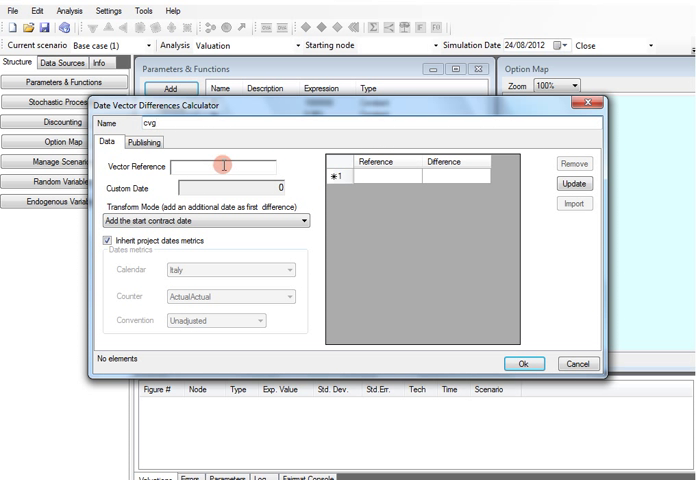
type("@pdu")
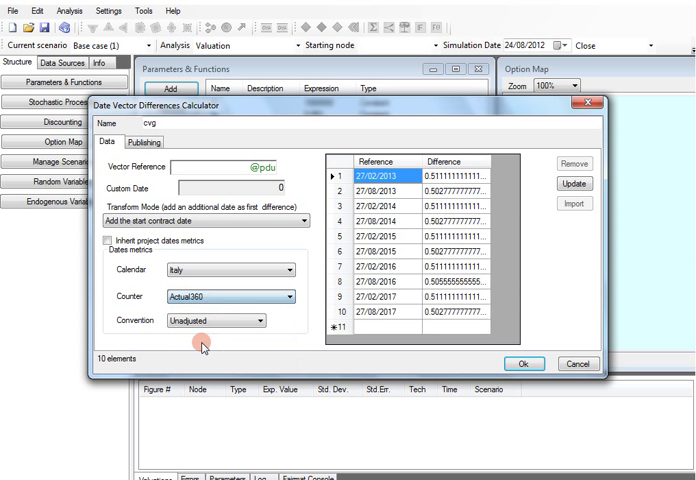
left_click(521, 363)
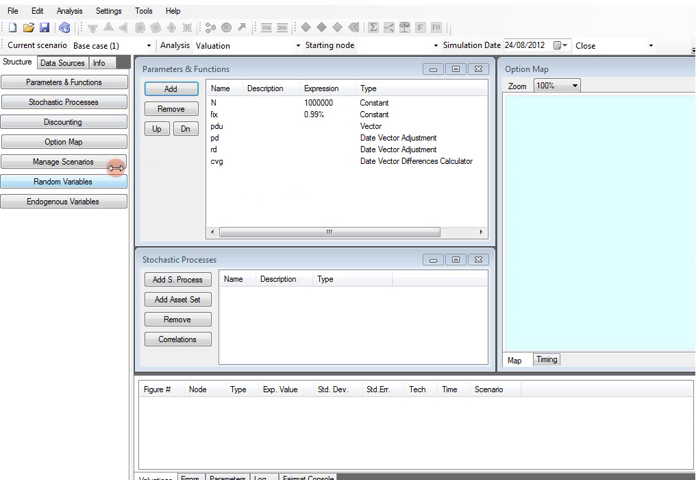
- Add Hull-White one-factor process V1, accepting auto-created curve zr1, and open zr1
left_click(177, 280)
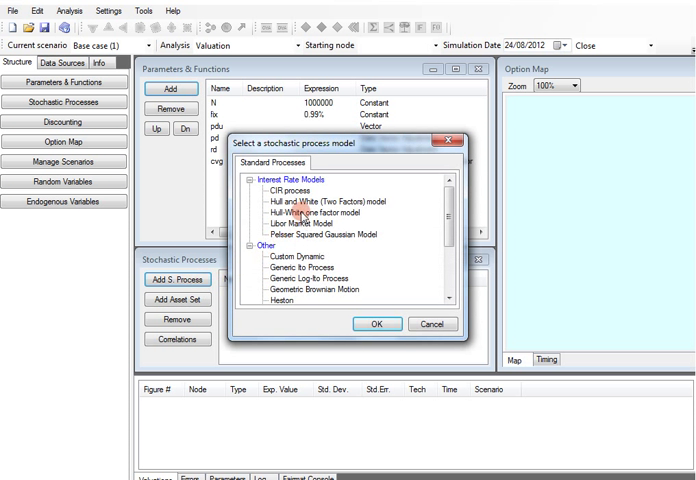
left_click(377, 323)
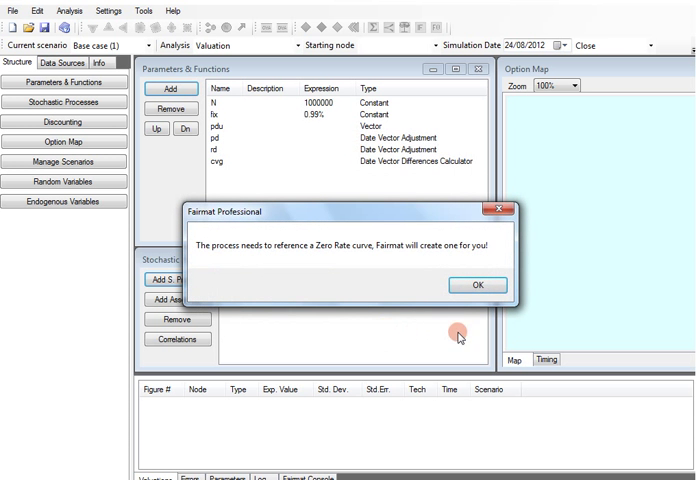
left_click(478, 284)
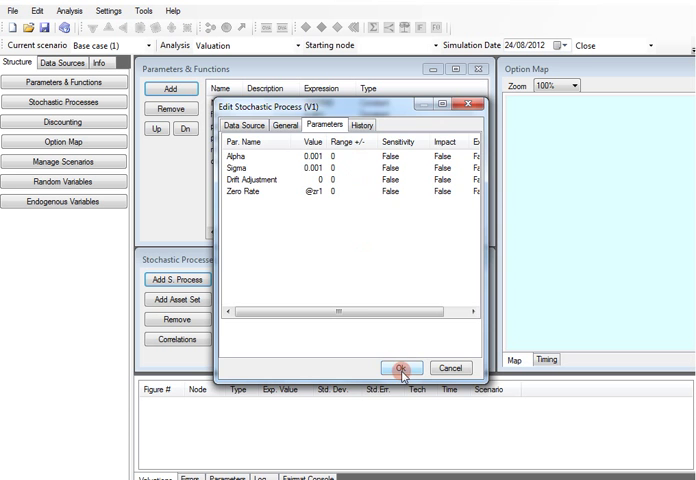
left_click(400, 367)
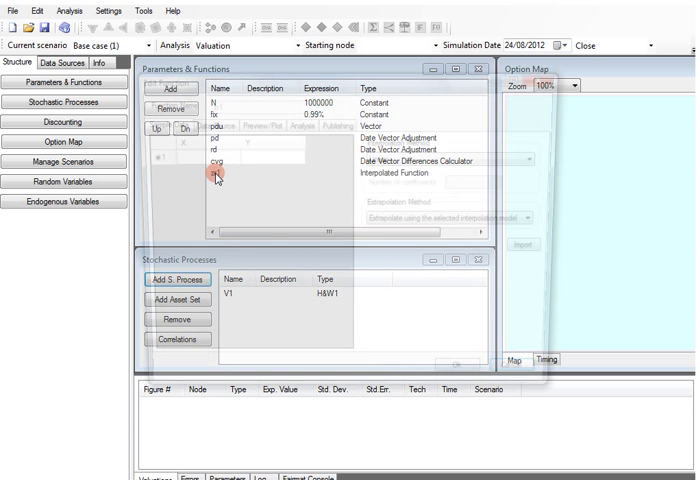
double_click(216, 178)
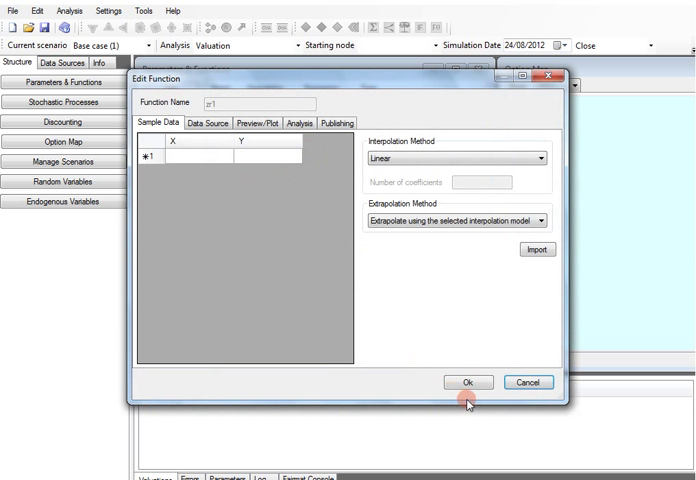
- Close zr1, then calibrate V1 on Market EU swaption data and dismiss the log
left_click(467, 382)
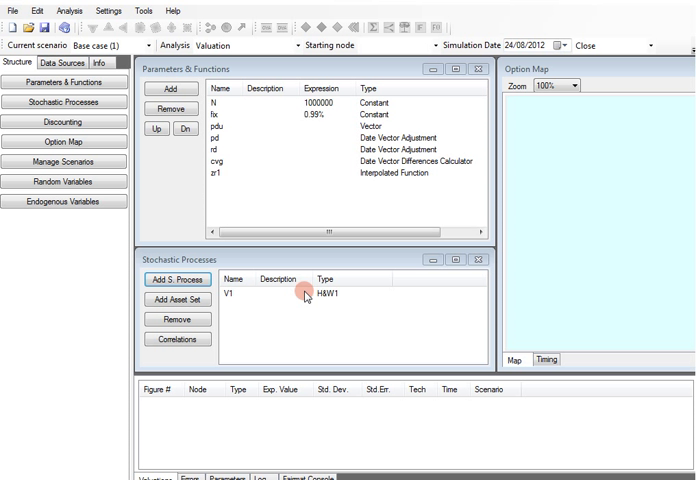
double_click(305, 299)
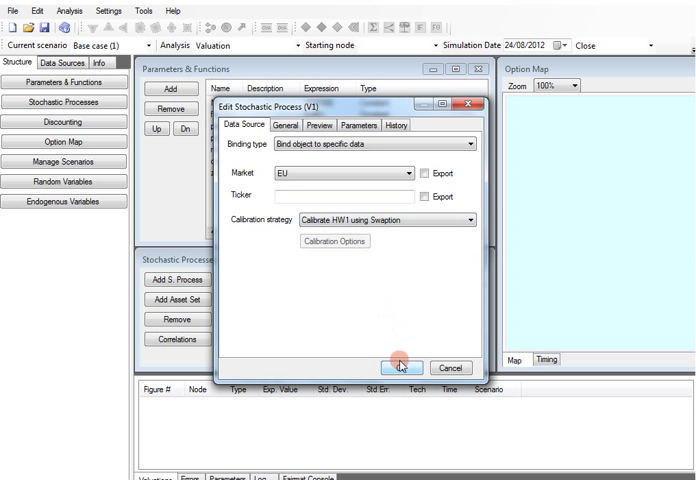
left_click(399, 367)
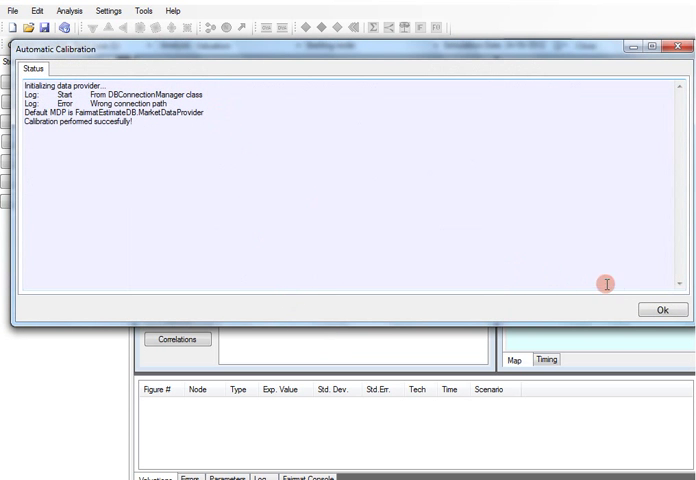
left_click(662, 309)
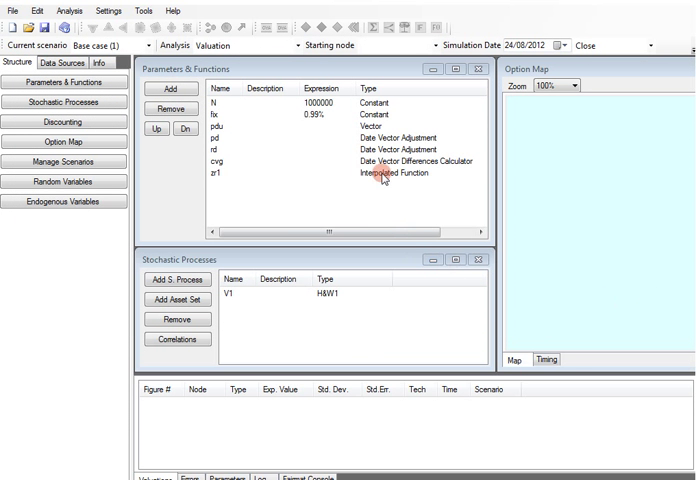
- Reopen process V1 and view its Preview tab
double_click(390, 172)
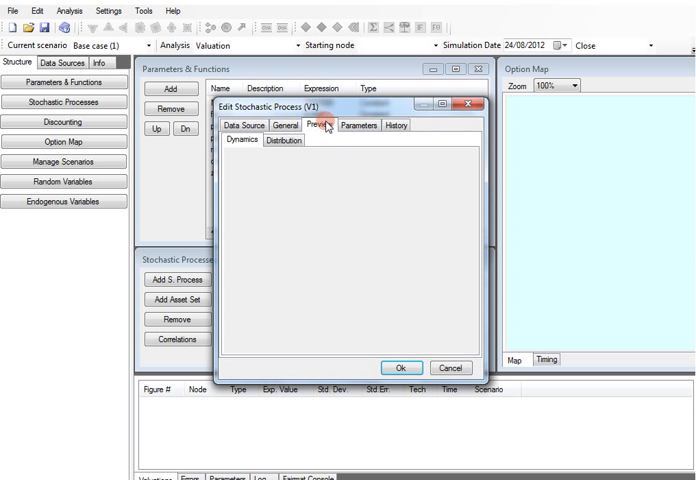
left_click(330, 125)
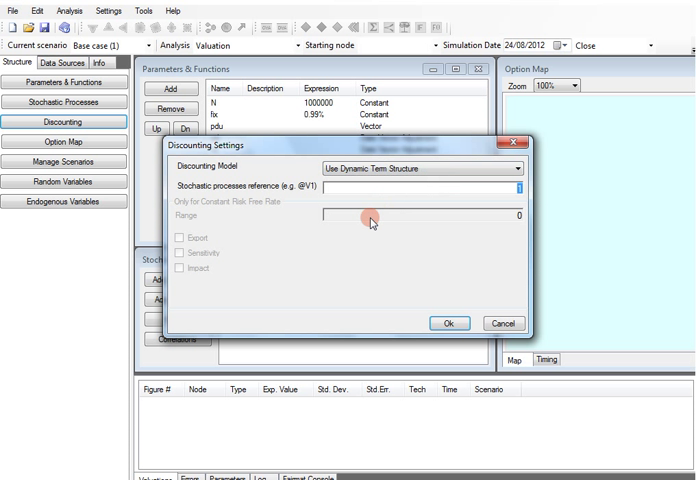
type("@v1")
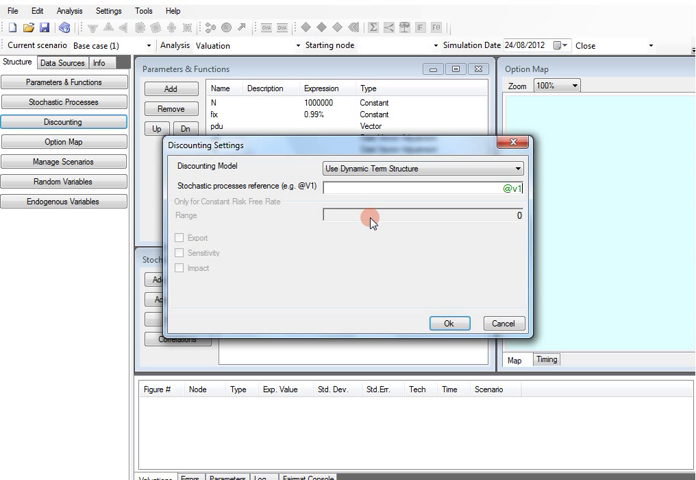
left_click(449, 323)
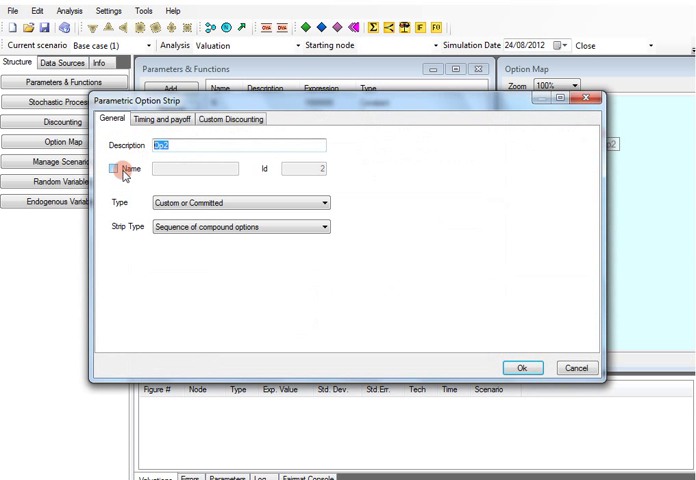
type("Flo")
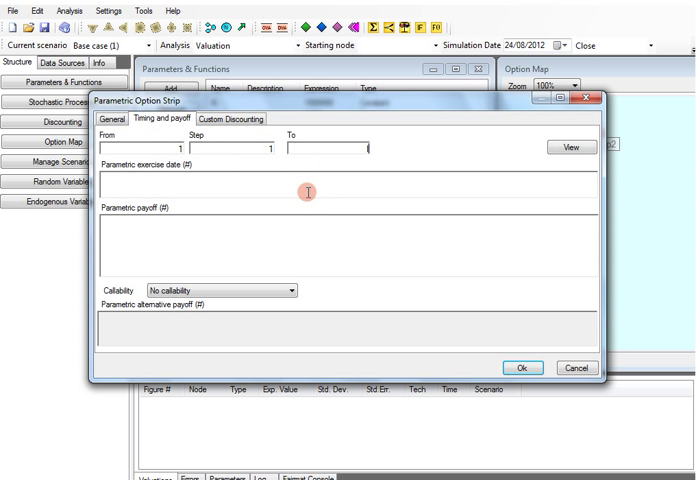
type("length(@pd")
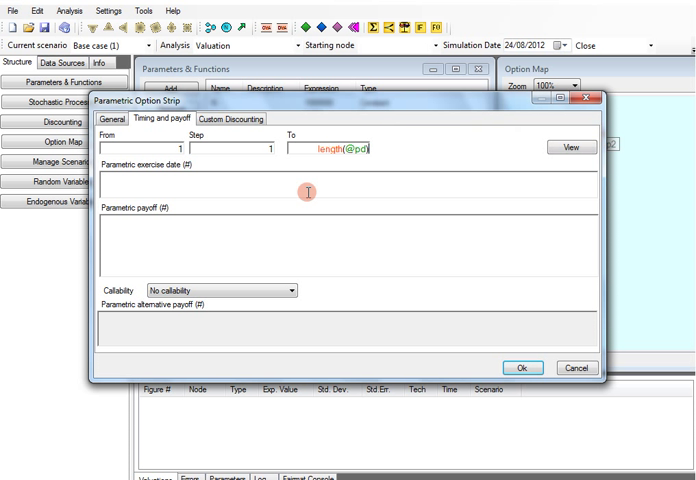
type("pd[#")
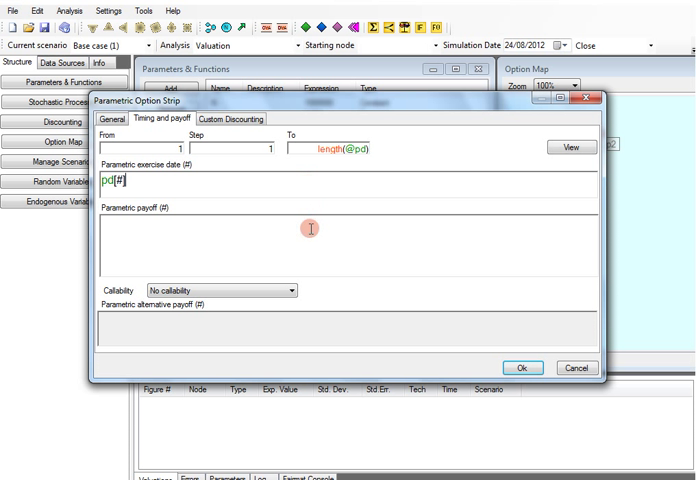
type("RATE")
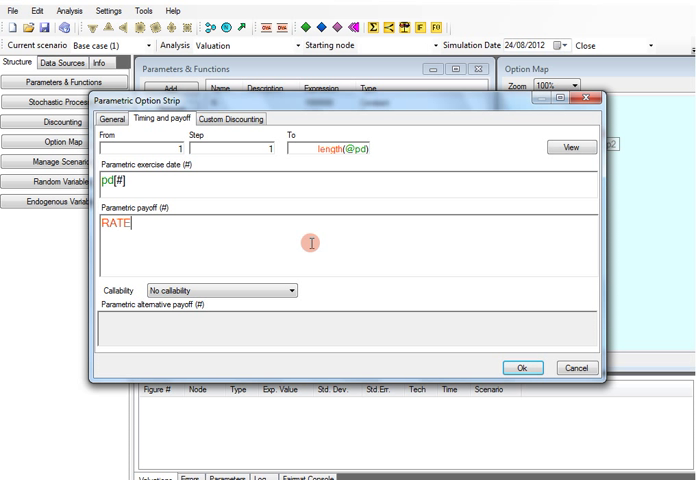
type("(rd[#")
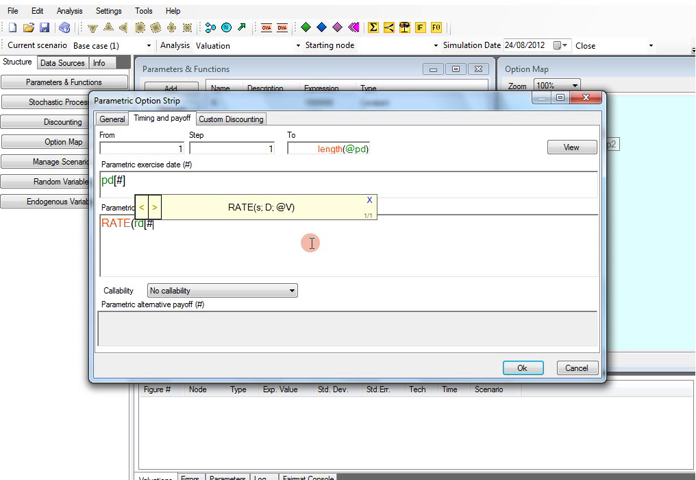
type(",0.5")
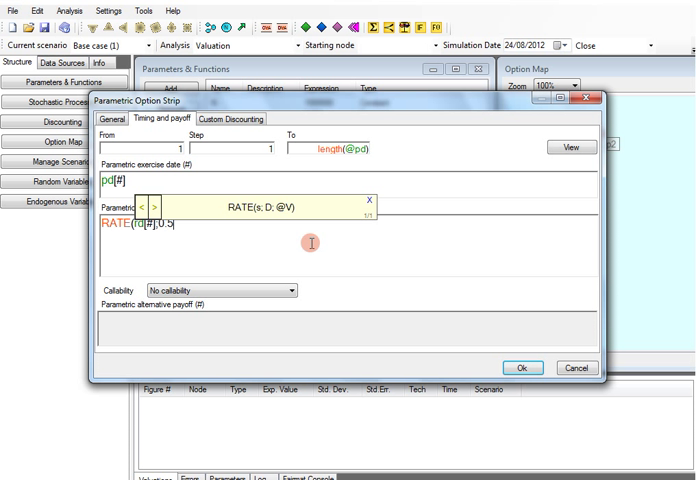
type(",@V")
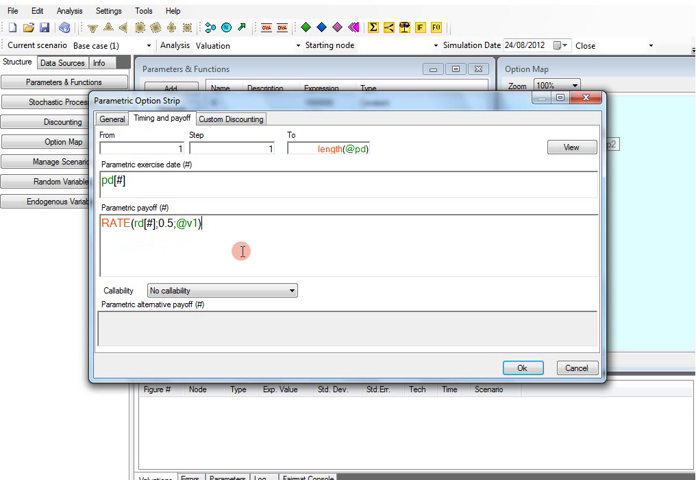
type("*cvg")
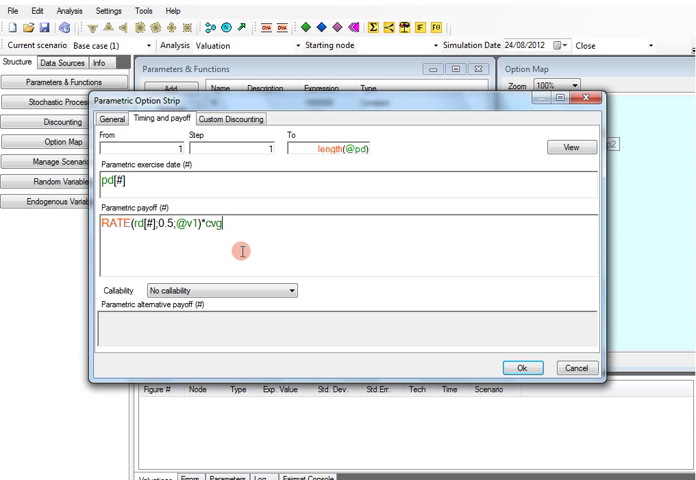
type("[#]")
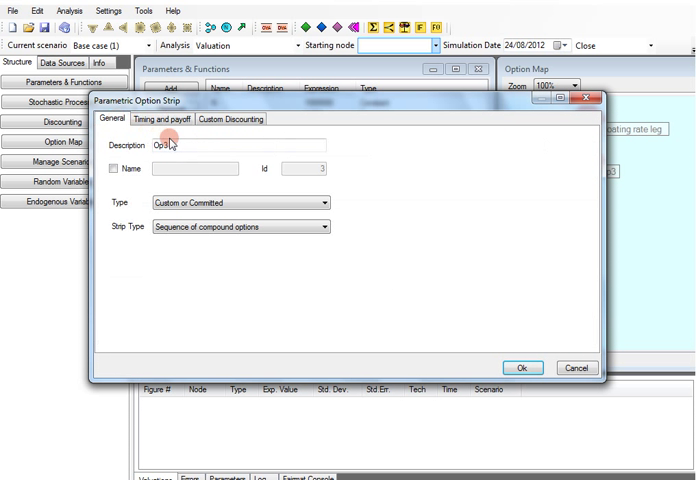
type("Fi")
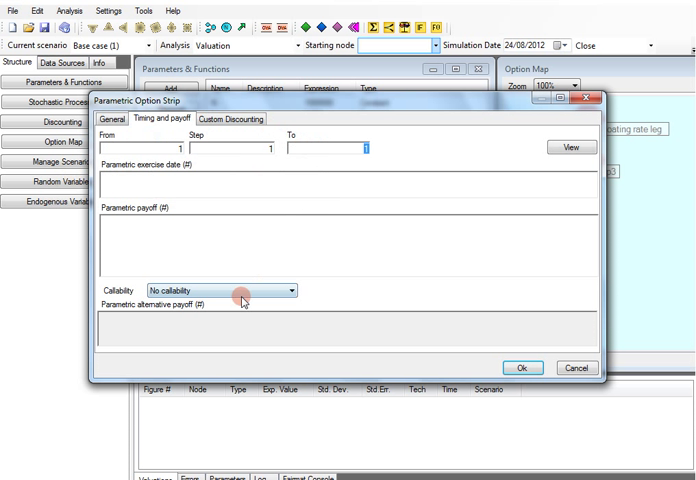
type("length(@pd")
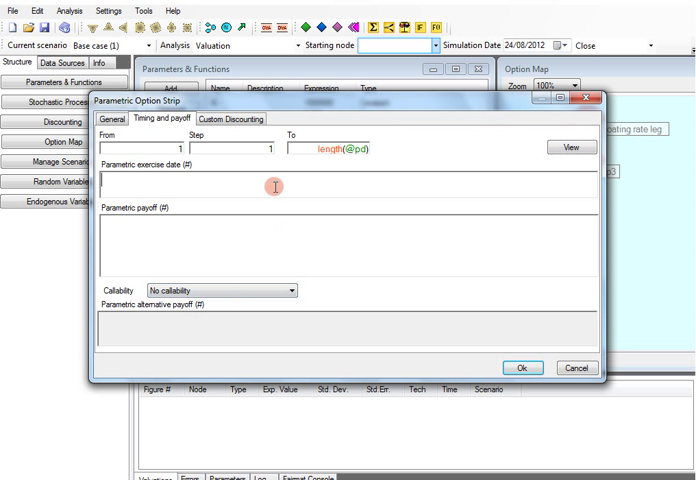
type("pd[#]")
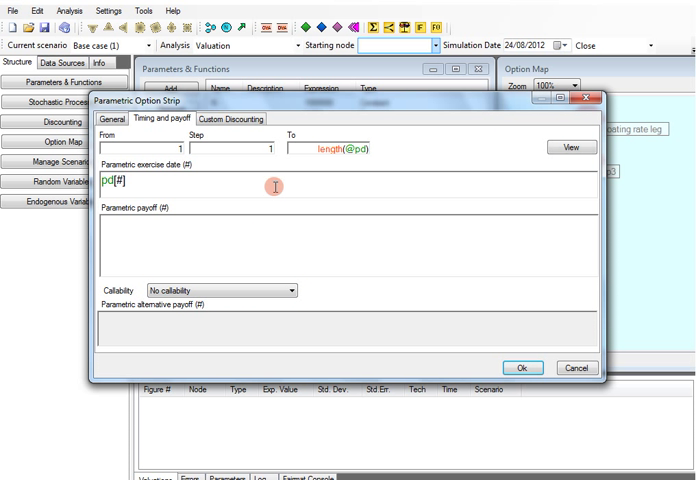
type("fix")
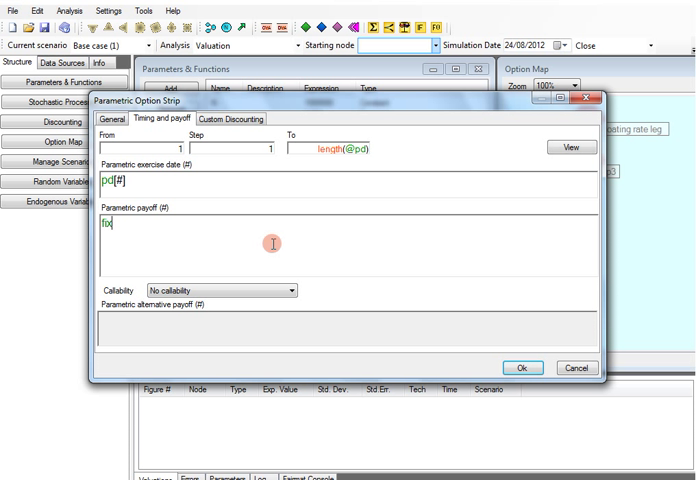
type("*cvg")
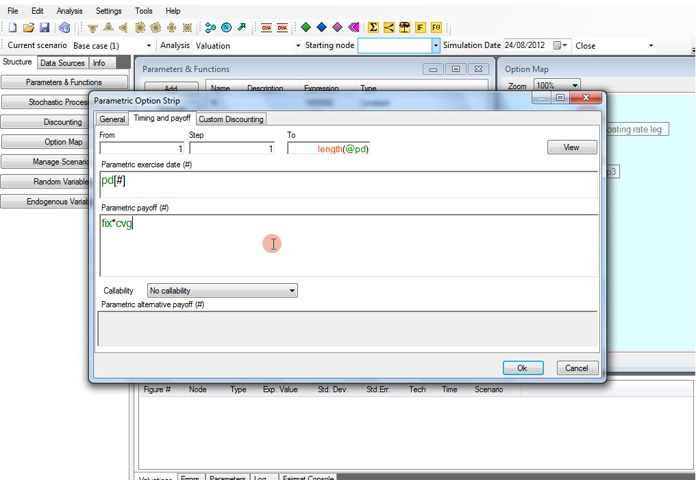
type("[#]")
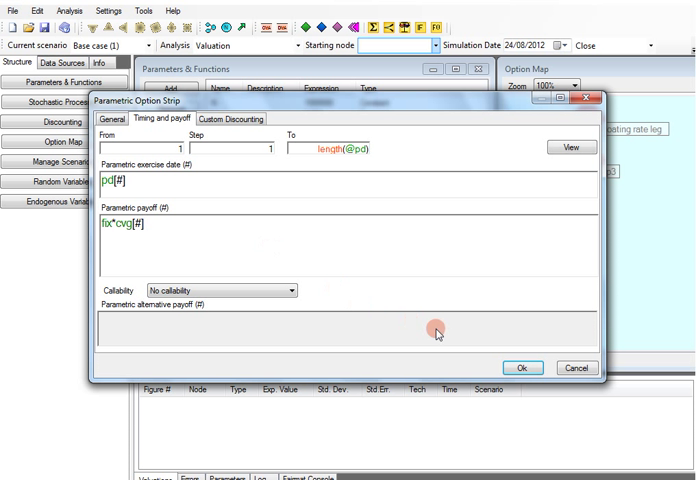
left_click(521, 367)
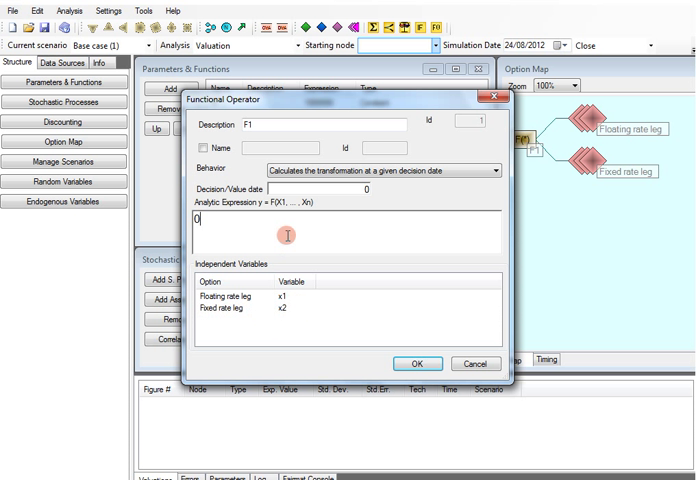
- Enter (x1-x2)*N as the root operator's expression
type("(x1")
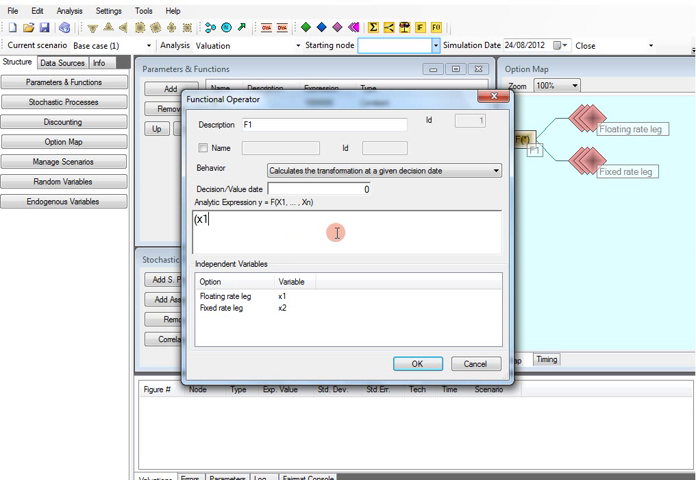
type("-x2")
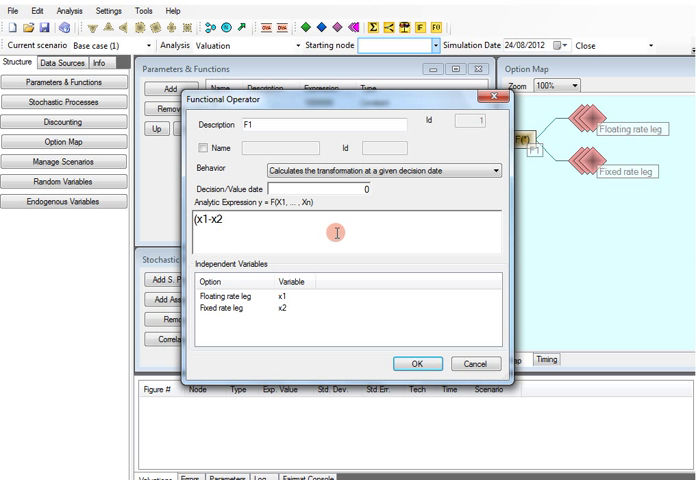
type("*N")
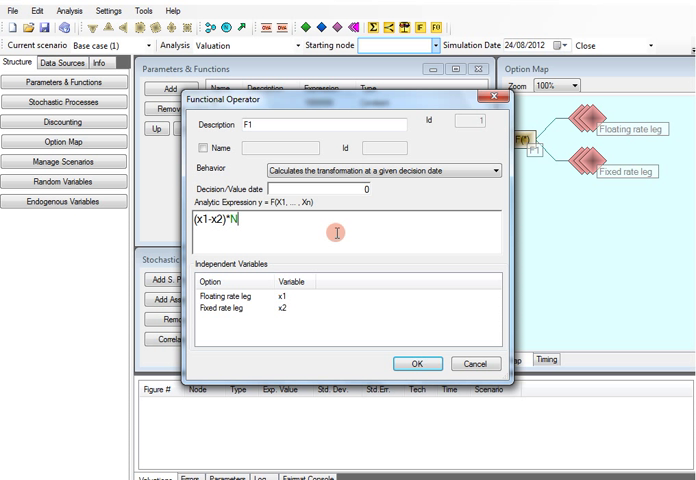
- Describe the operator as Netting (Fixed rate payer), confirm it, and run the valuation
left_click(325, 124)
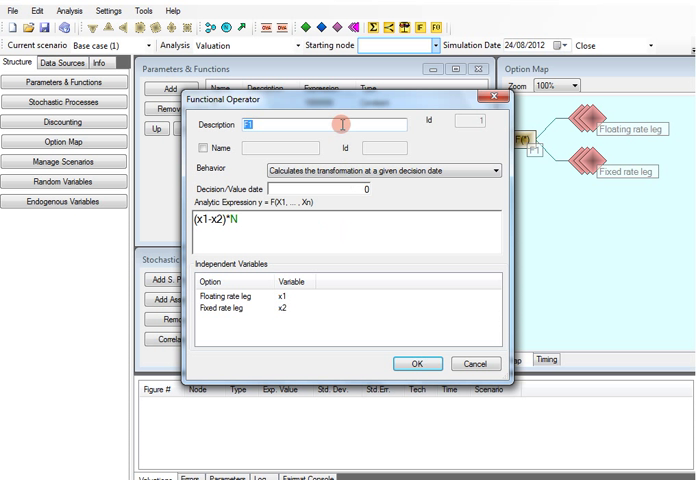
type("N")
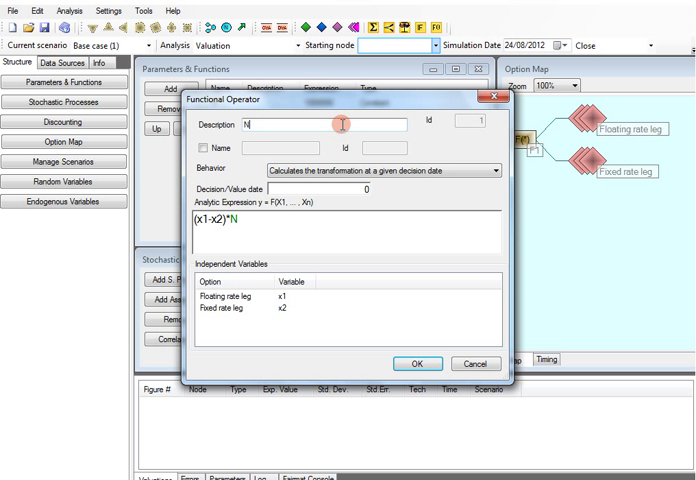
type("etting (Fixed")
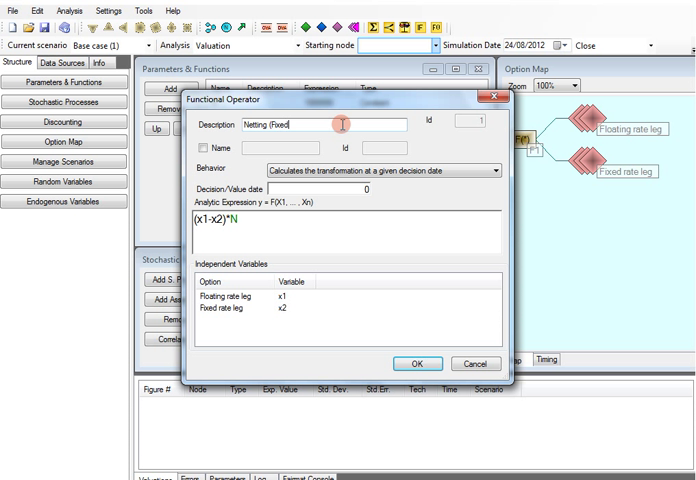
type("rate payer)")
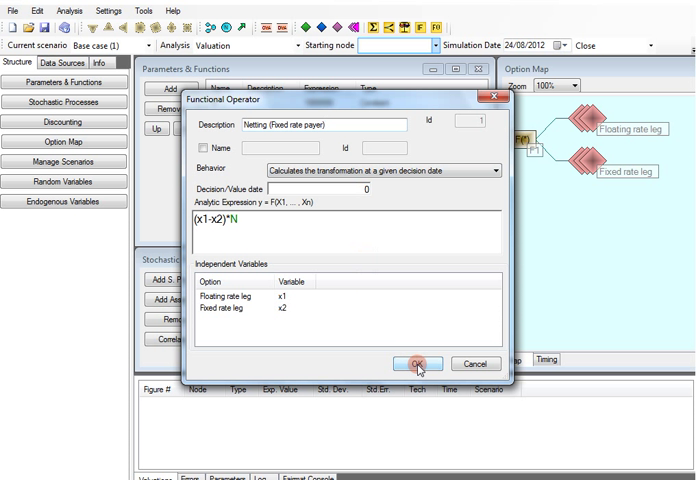
left_click(419, 362)
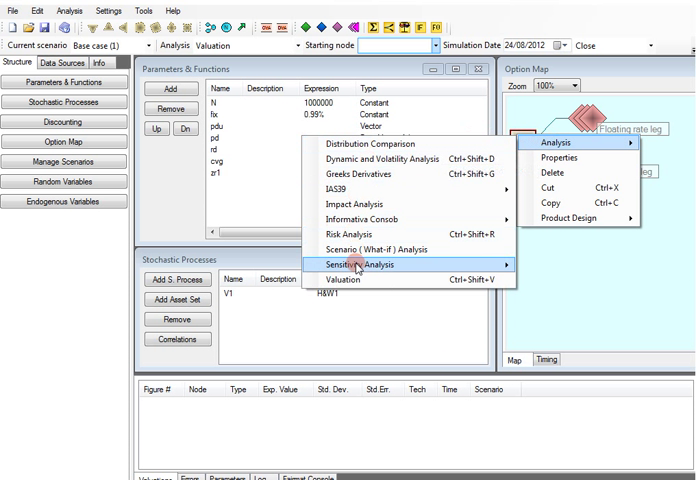
left_click(357, 264)
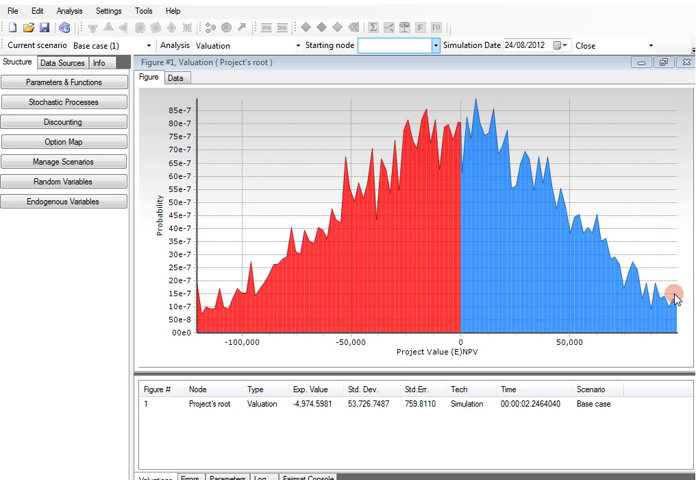
- View the statistics table (expected value -4,974.5981), then start opening another project
left_click(176, 78)
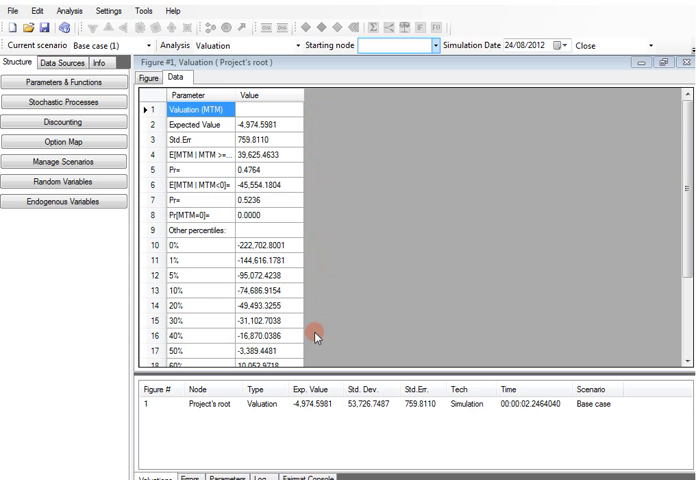
left_click(31, 27)
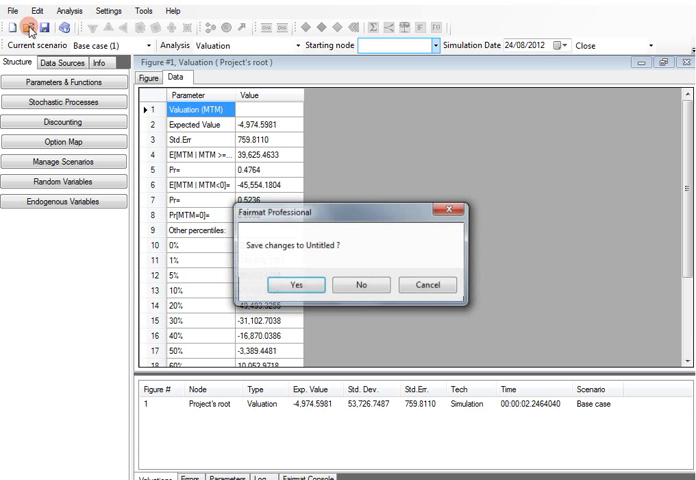
- Answer the Untitled save prompt, open Napoleon.fair, and close its Edit Option dialog
left_click(360, 284)
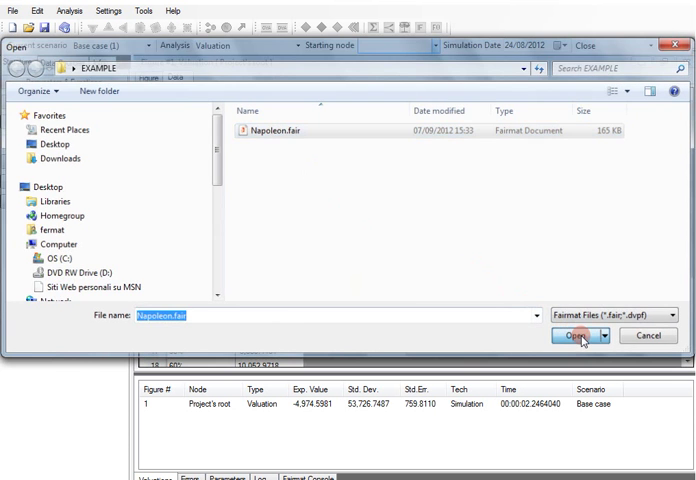
left_click(575, 335)
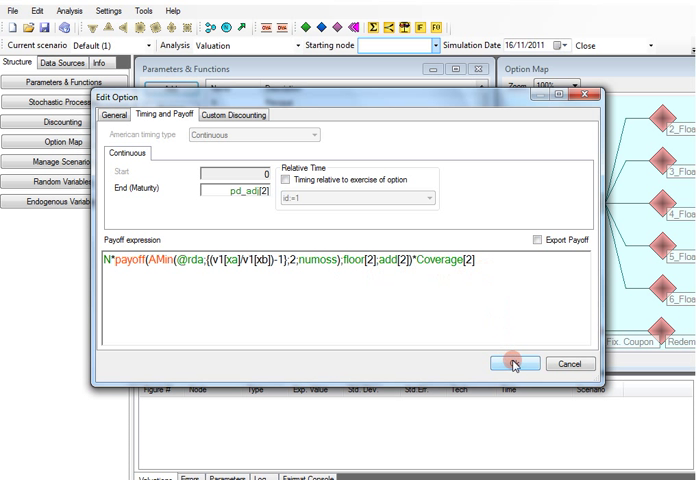
left_click(511, 363)
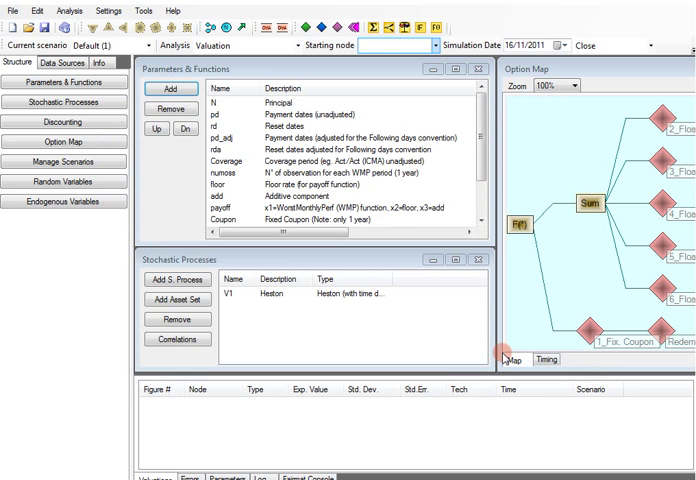
left_click(12, 10)
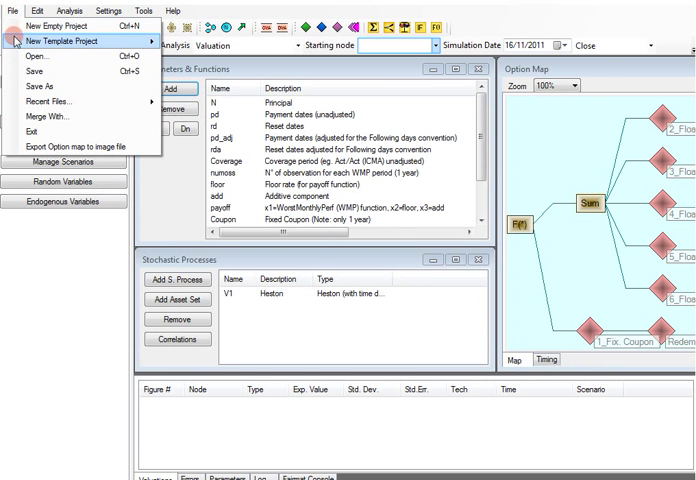
- Build a project from the Vanilla FixedFloat sim scalar template with principal 1000000 and fixed rate 0.99
left_click(82, 43)
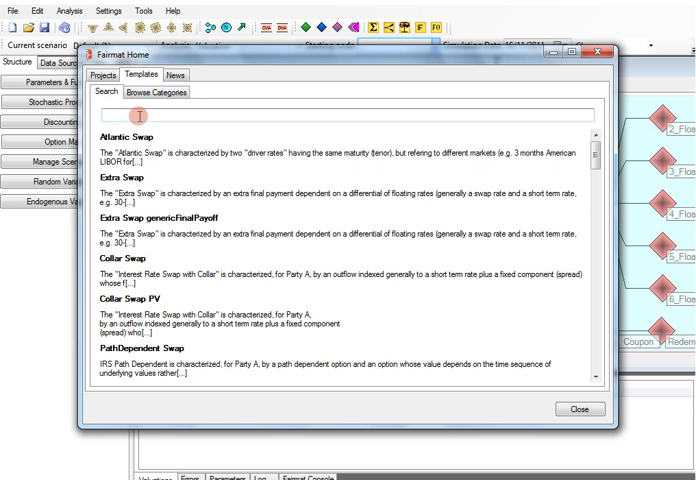
type("Vanilla")
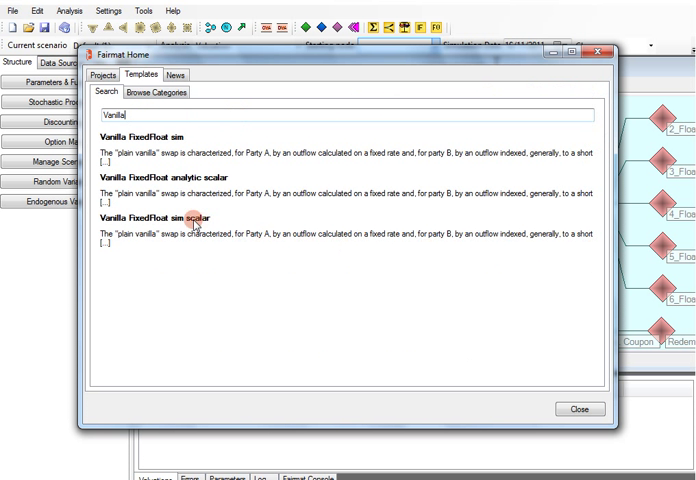
left_click(190, 186)
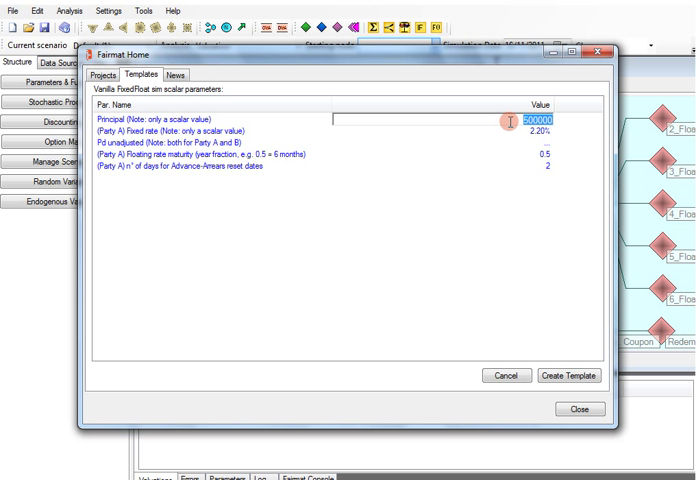
type("1000000")
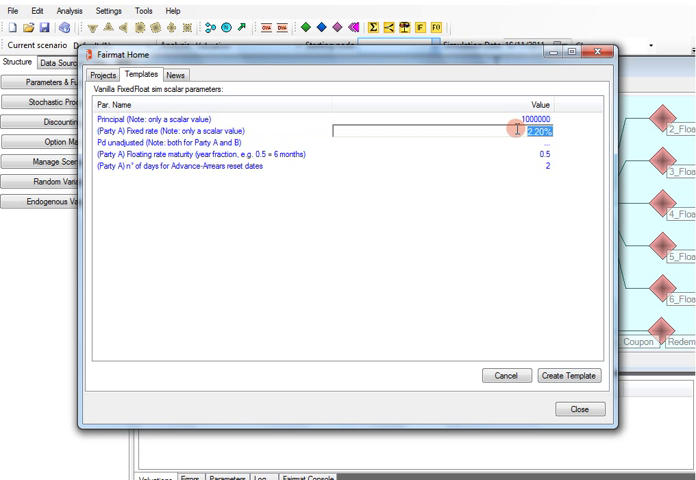
type("0.99")
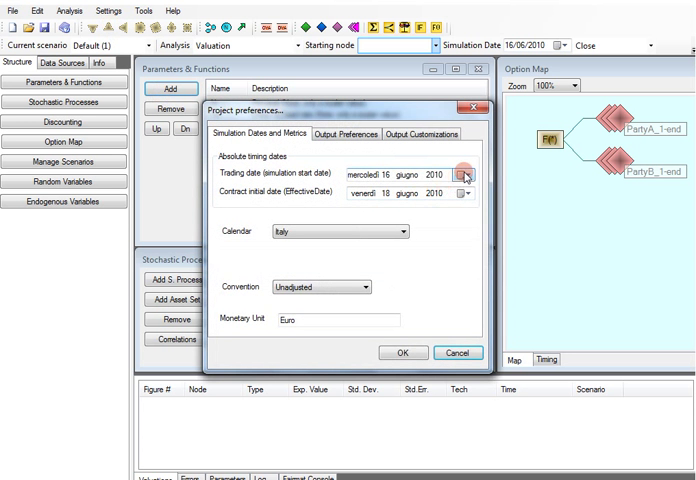
- Set the trading date to 24/08/2012 and the contract initial date to 27/08/2012
left_click(472, 178)
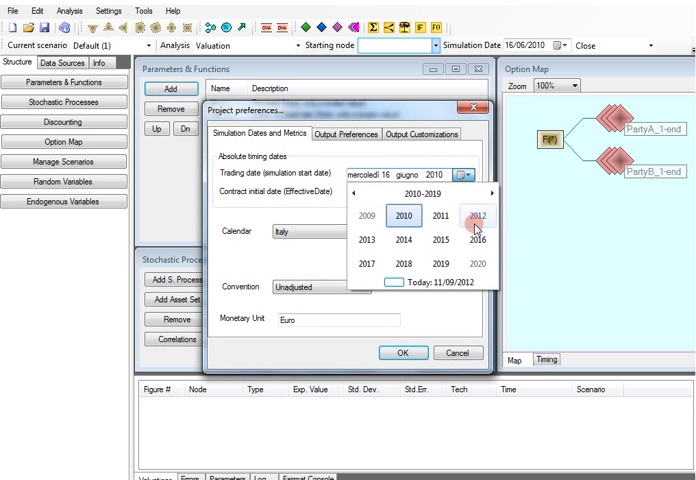
left_click(480, 217)
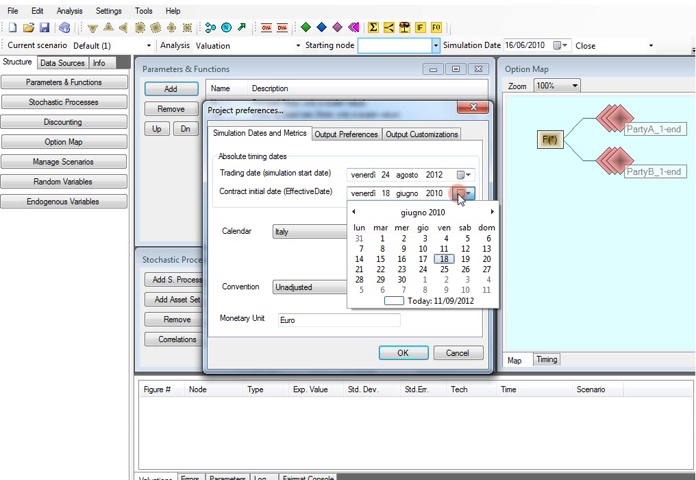
left_click(410, 208)
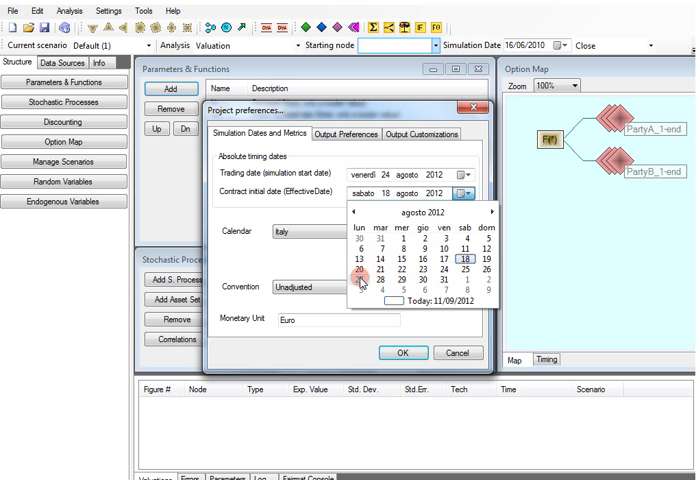
left_click(403, 352)
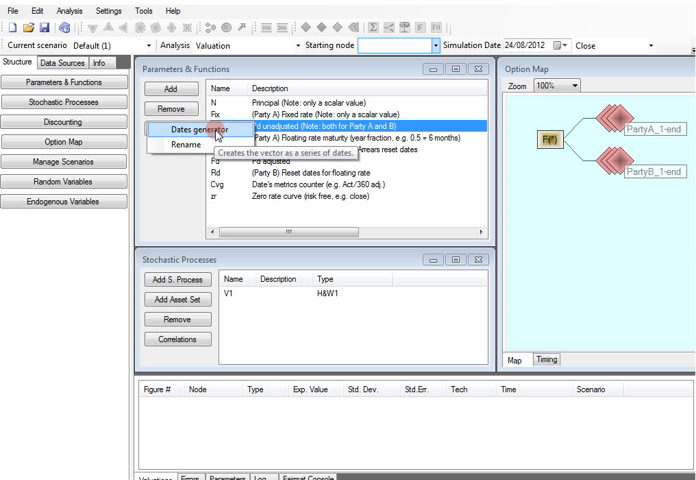
- Generate six-monthly pdu dates to 27/08/2017 excluding the start, and accept the adjusted Pd dates
left_click(191, 129)
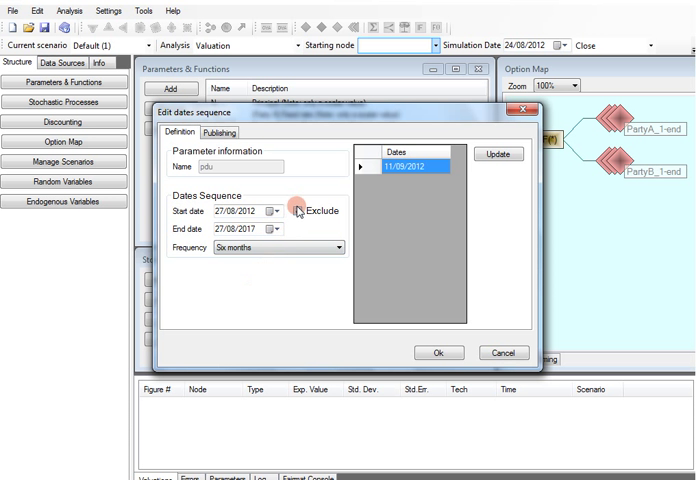
left_click(301, 211)
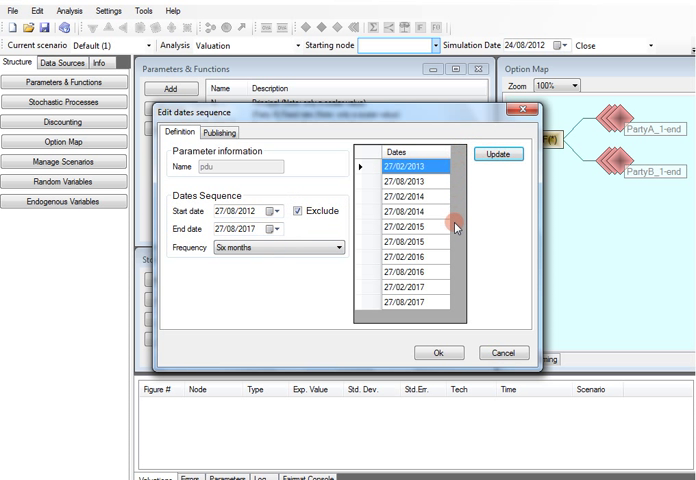
left_click(503, 352)
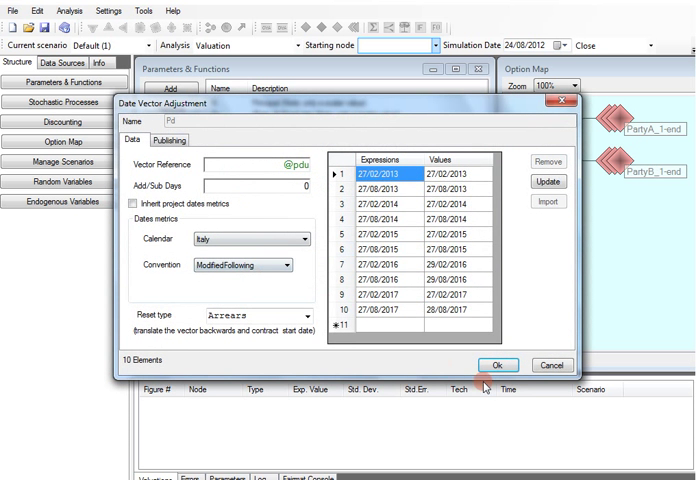
left_click(497, 364)
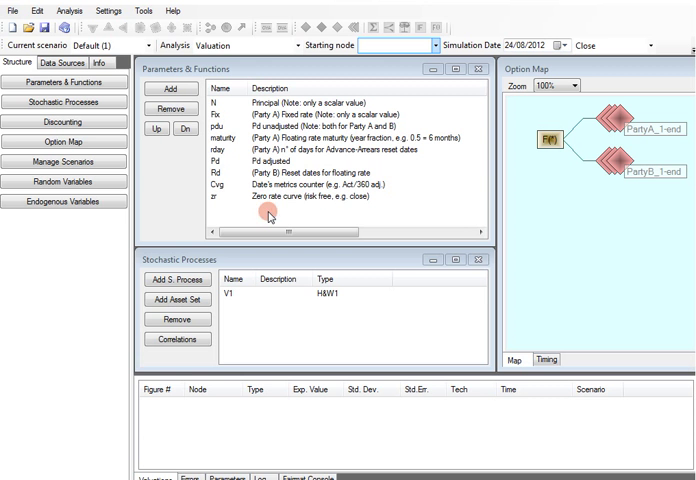
left_click(240, 187)
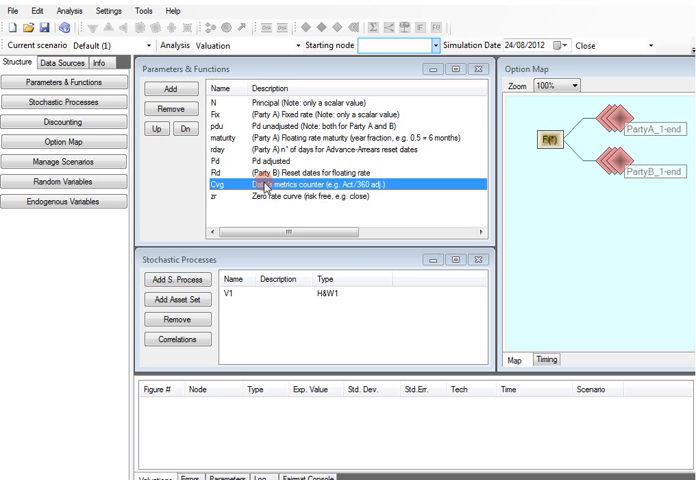
double_click(261, 188)
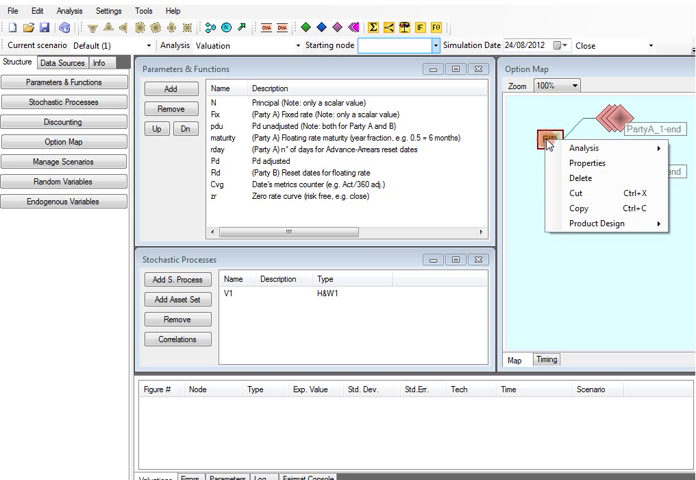
mouse_move(604, 147)
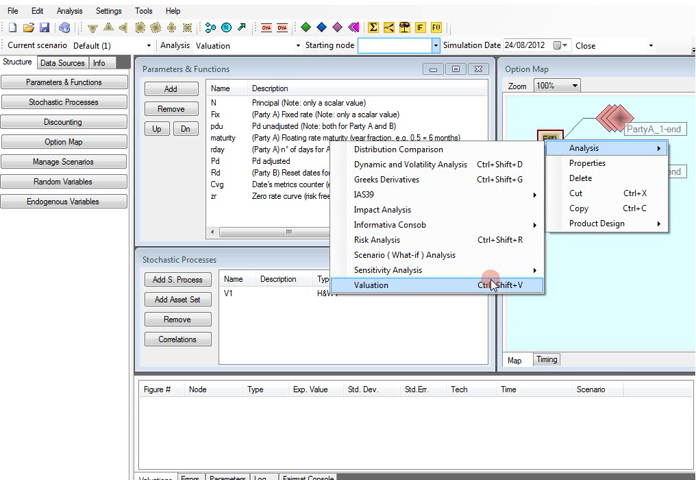
- Run the root valuation and show its statistics table (expected value -5,022.7970)
left_click(373, 285)
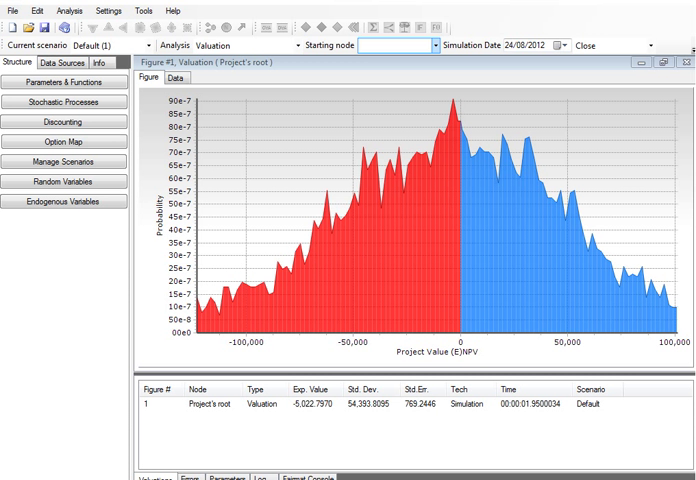
mouse_move(683, 317)
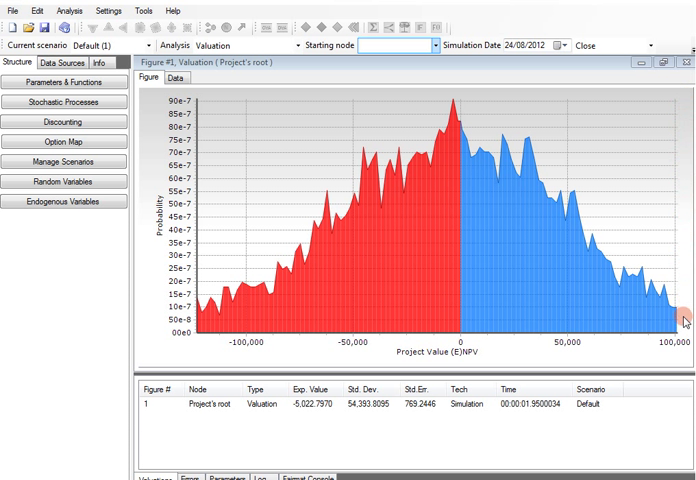
left_click(176, 78)
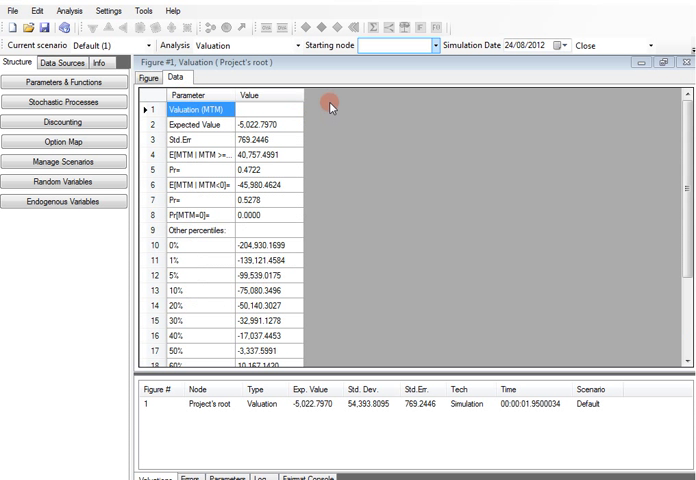
mouse_move(313, 306)
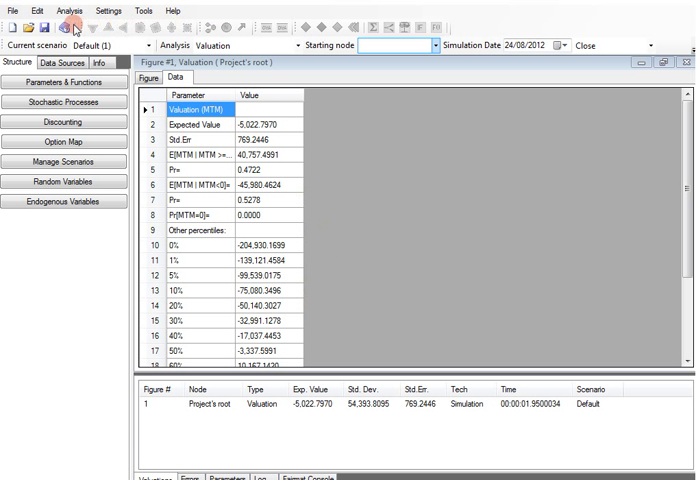
- Start saving the swap project as a .fair file named pvanilla
left_click(51, 27)
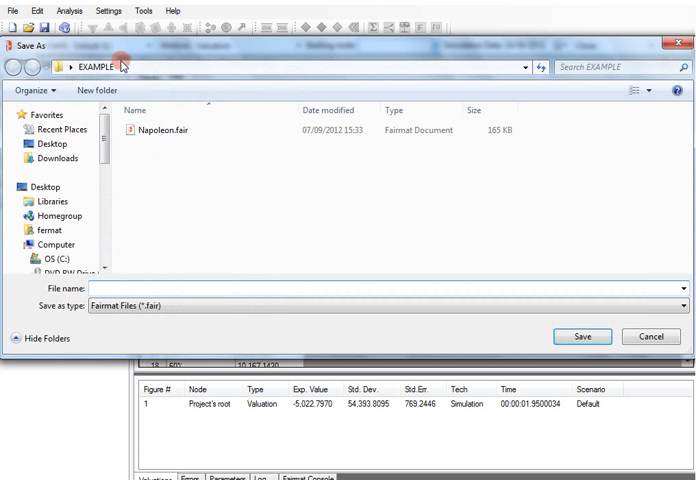
mouse_move(167, 249)
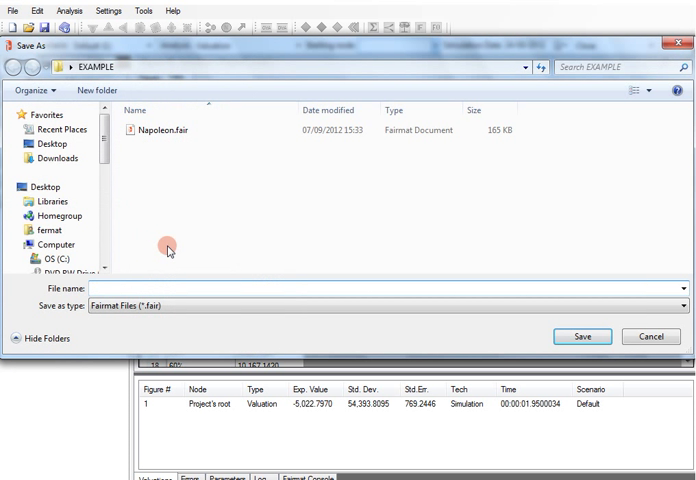
type("pv")
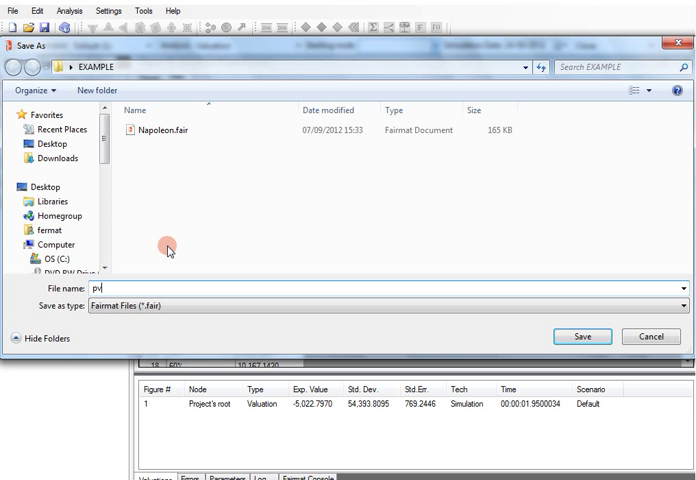
type("anilla")
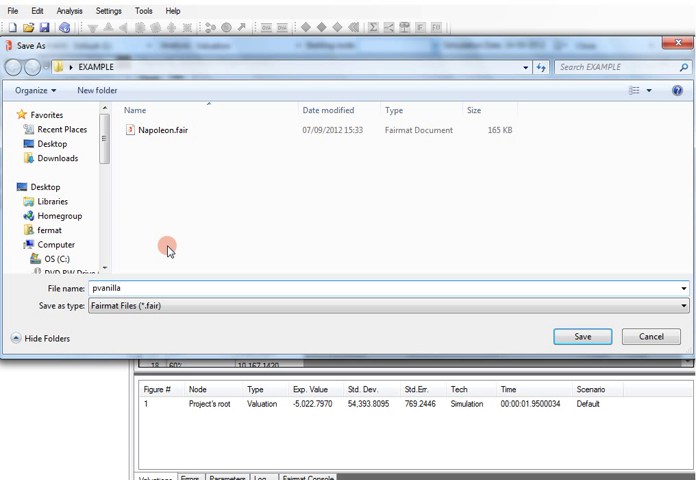